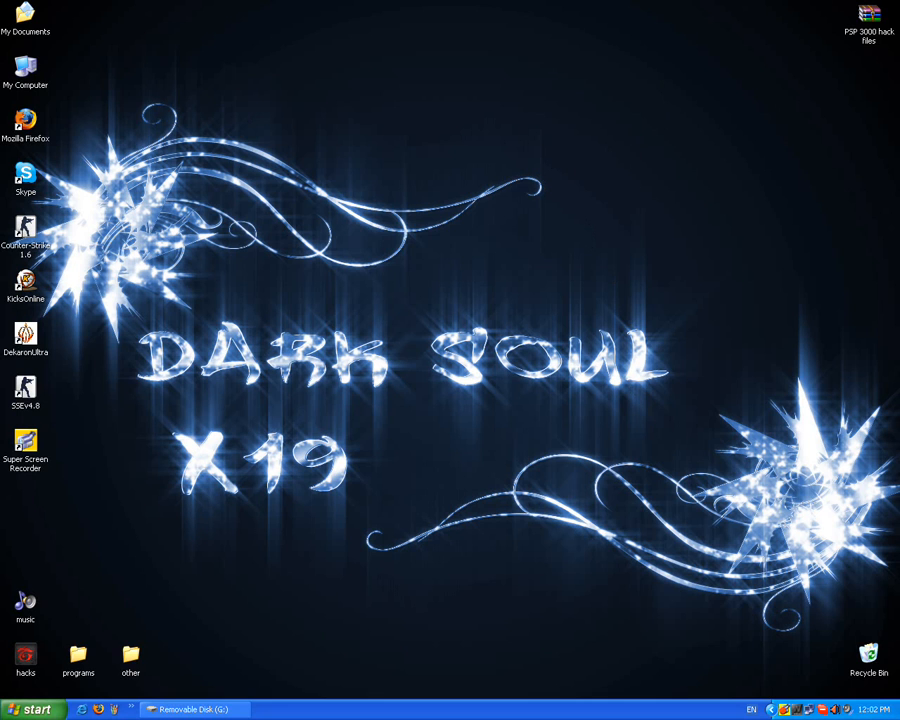
{"action": "mouse_move", "coordinate": [799, 101]}
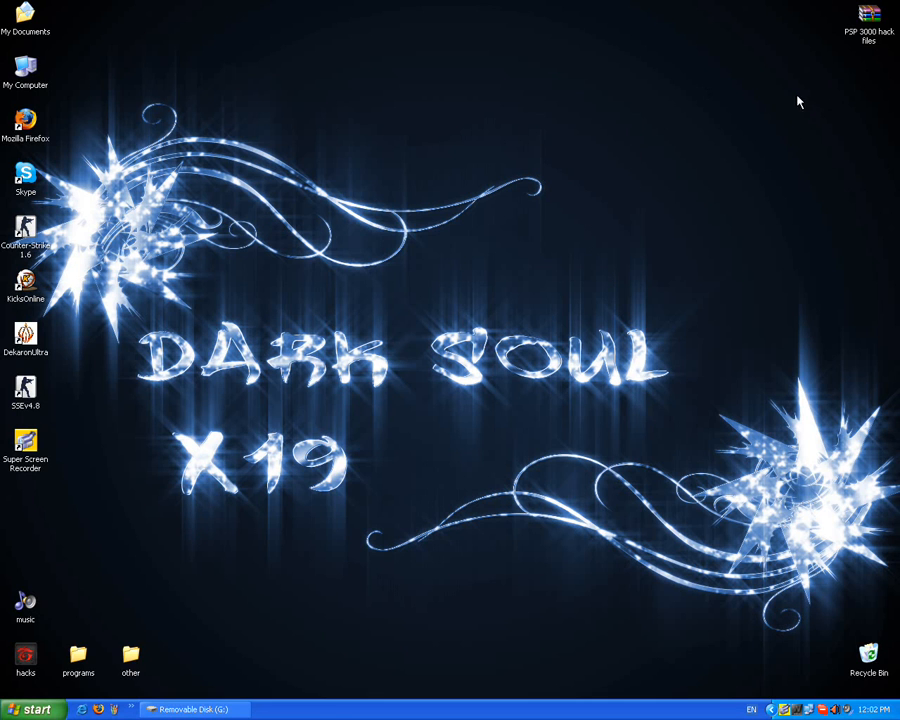
{"action": "mouse_move", "coordinate": [835, 114]}
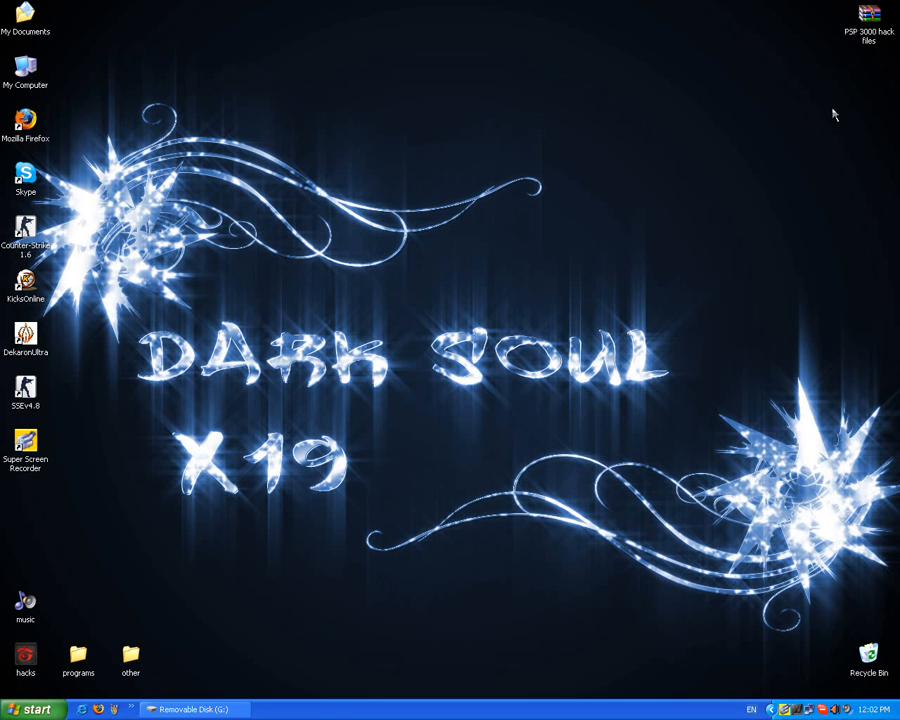
Extract the PSP 3000 hack files archive here onto the desktop as a folder.
{"action": "right_click", "coordinate": [868, 18]}
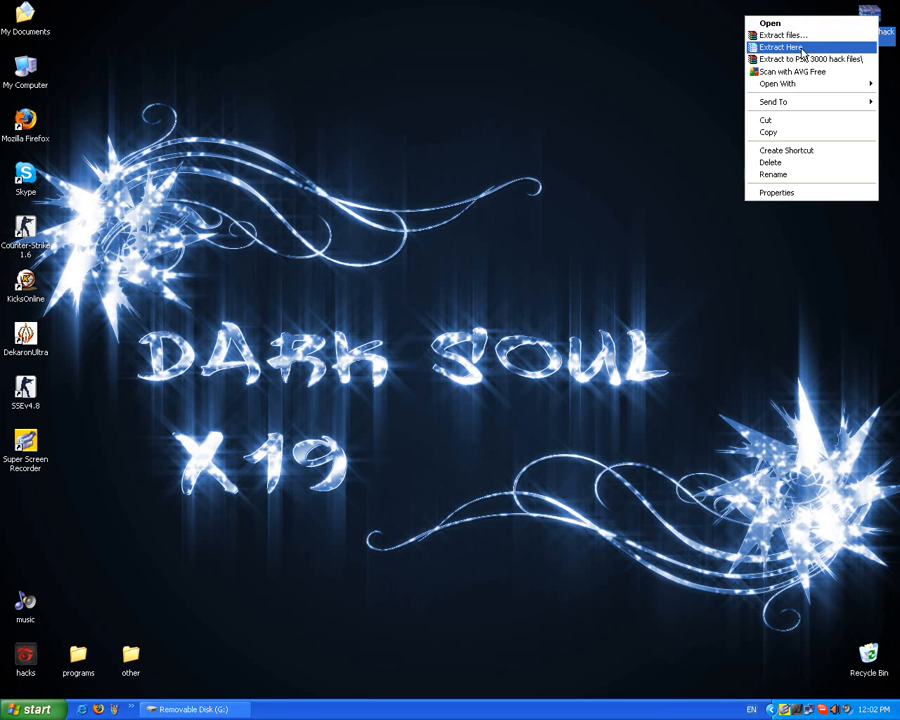
{"action": "left_click", "coordinate": [781, 47]}
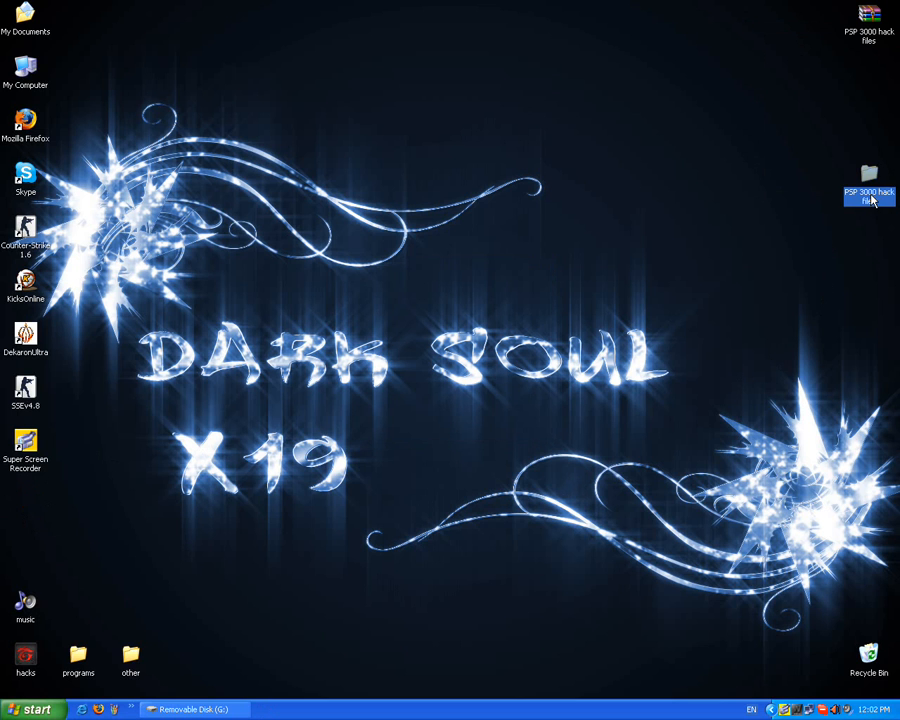
Launch the chickhen installer from inside the extracted PSP 3000 hack files folder.
{"action": "double_click", "coordinate": [868, 180]}
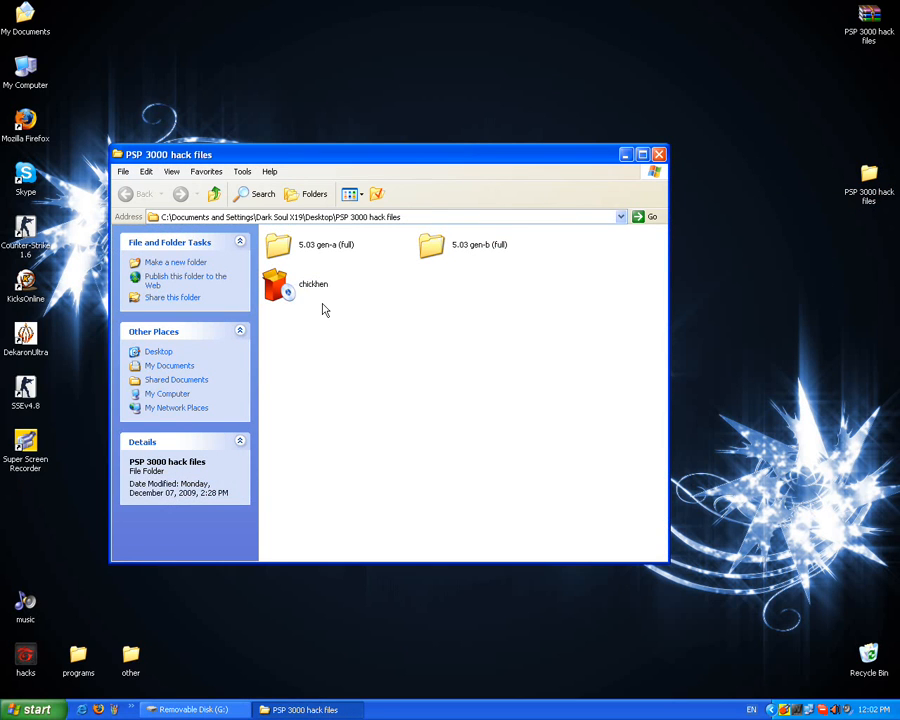
{"action": "left_click", "coordinate": [290, 285]}
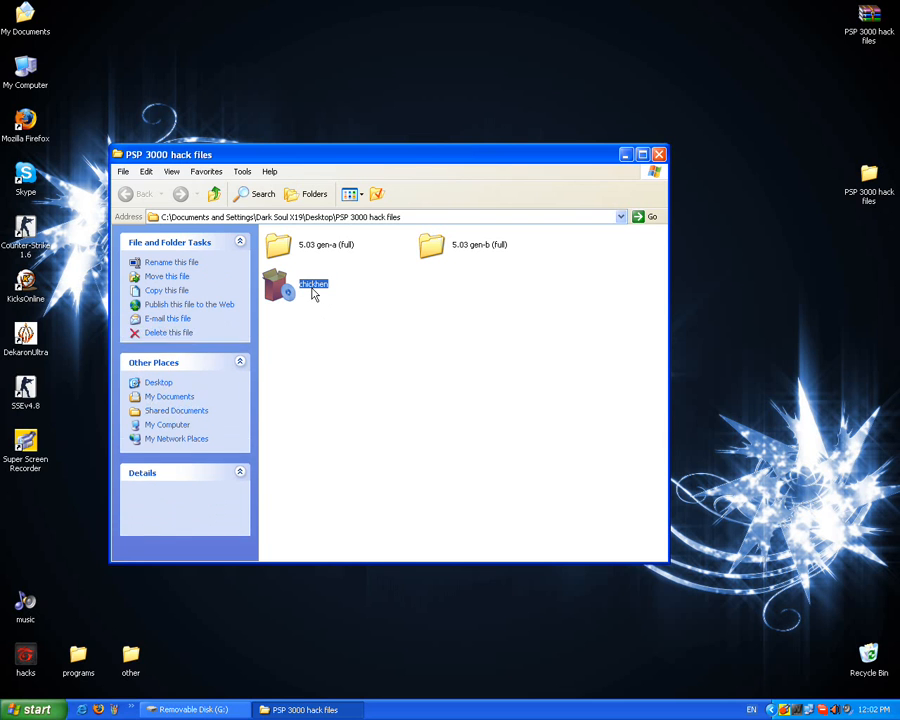
{"action": "double_click", "coordinate": [276, 283]}
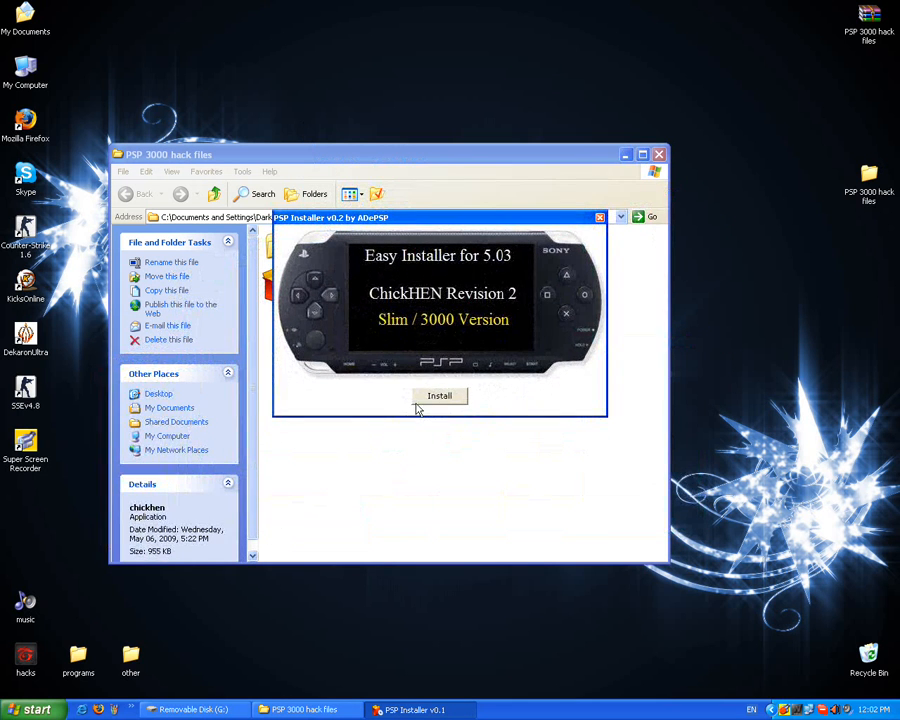
Install ChickHEN Revision 2 for Slim/3000, confirm success, and dismiss the Readme.
{"action": "left_click", "coordinate": [439, 395]}
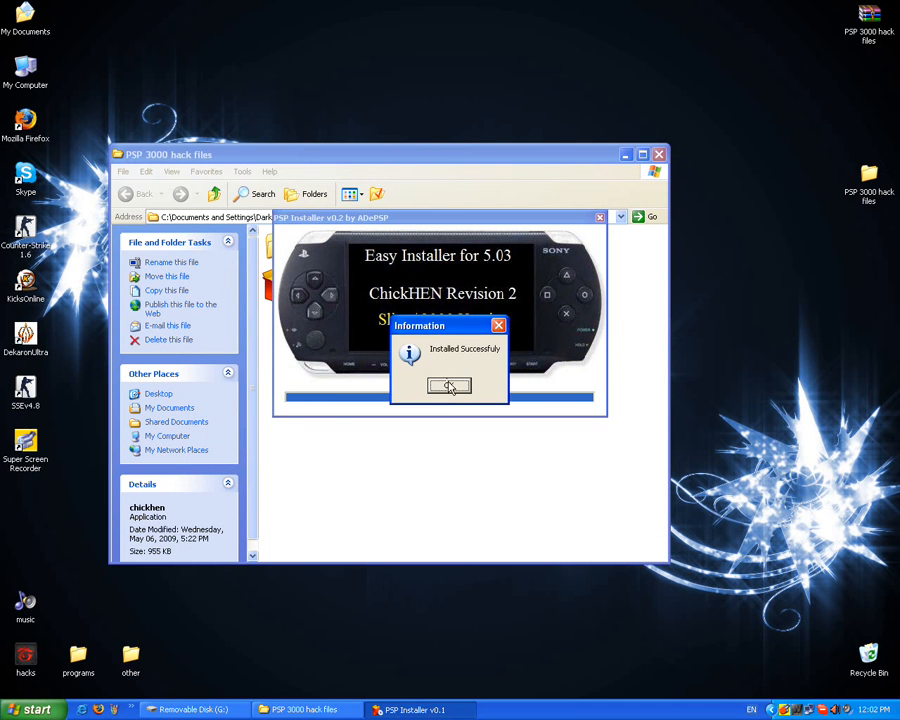
{"action": "left_click", "coordinate": [449, 387]}
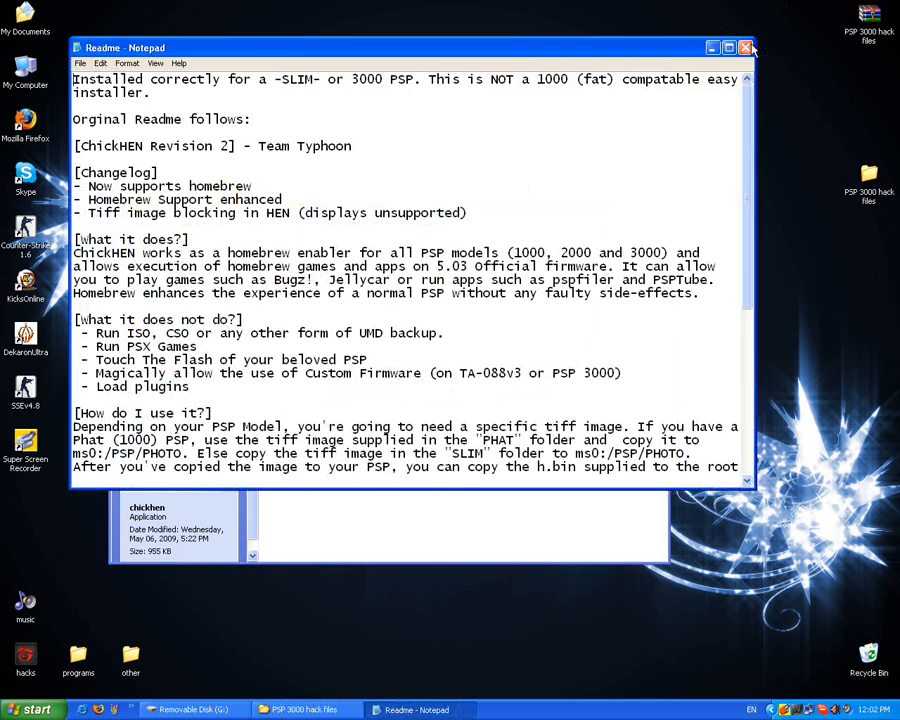
{"action": "left_click", "coordinate": [746, 47]}
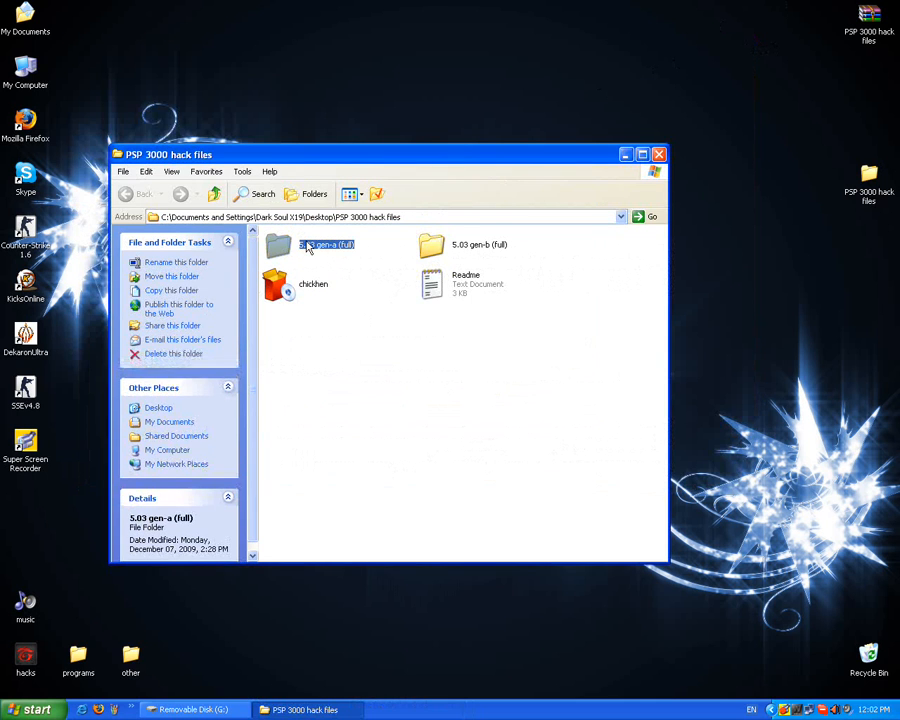
From 5.03 gen-a (full), configure PSP-CFW for a PSP 3000 with PSP Unit Drive G.
{"action": "double_click", "coordinate": [325, 244]}
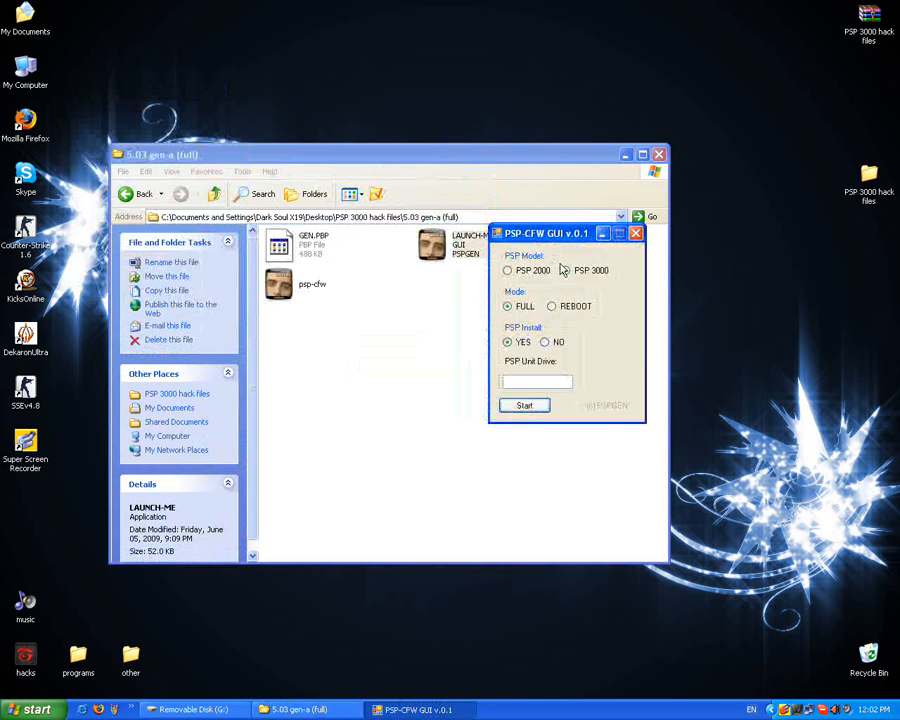
{"action": "left_click", "coordinate": [565, 270]}
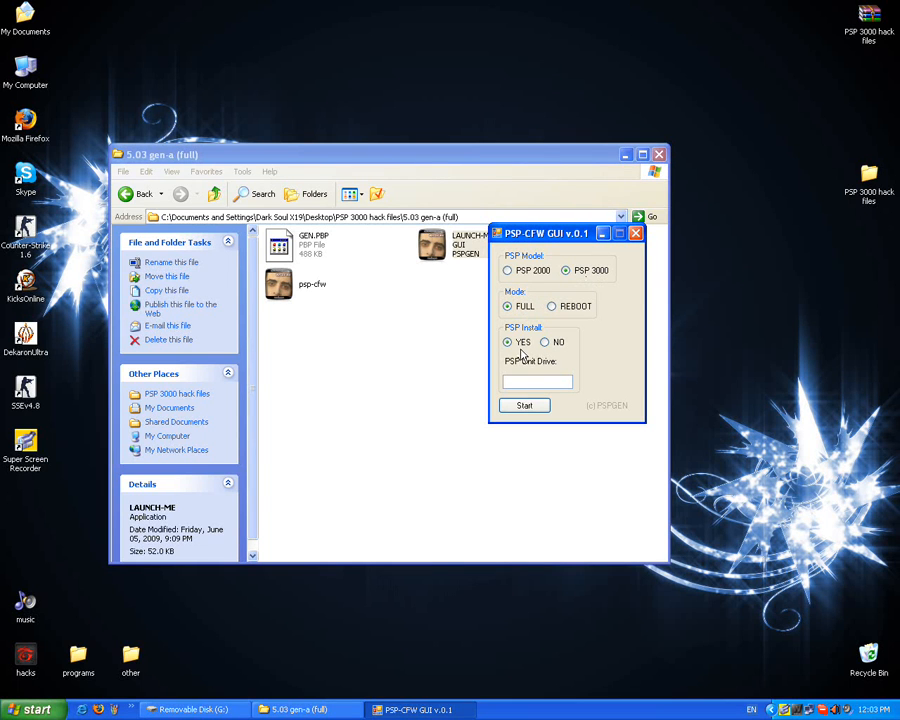
{"action": "mouse_move", "coordinate": [0, 340]}
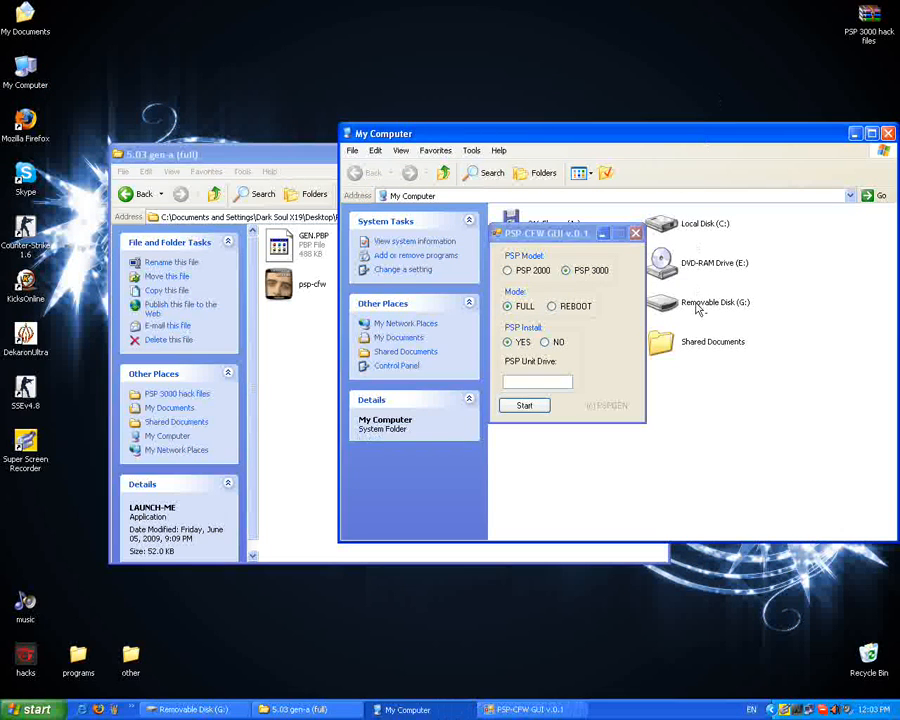
{"action": "left_click", "coordinate": [716, 302]}
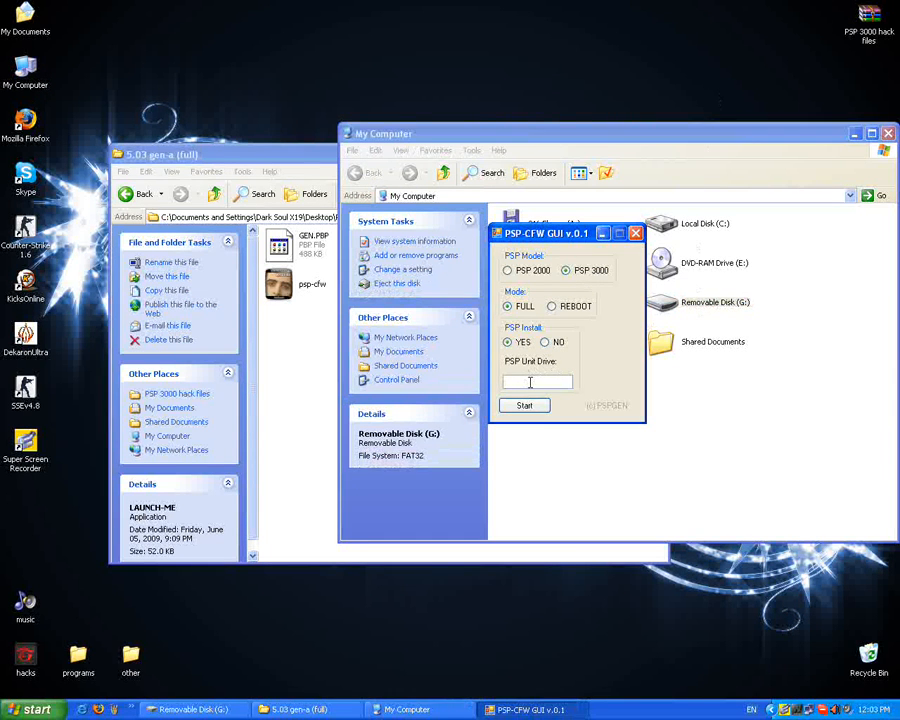
{"action": "type", "text": "G"}
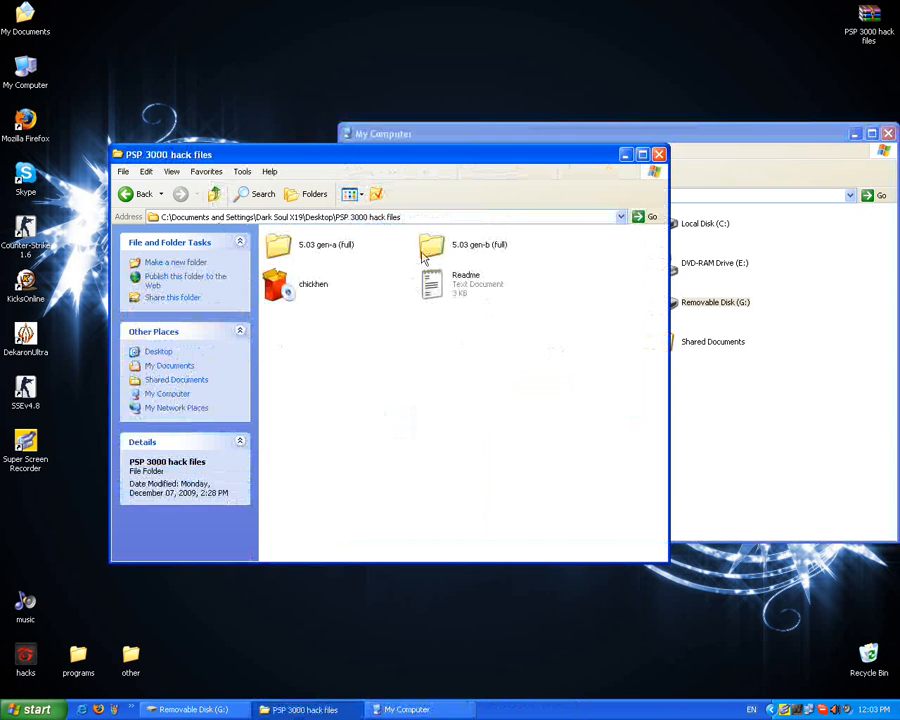
Enter the 5.03 gen-b (full) folder and select Removable Disk (G:) in My Computer.
{"action": "left_click", "coordinate": [480, 244]}
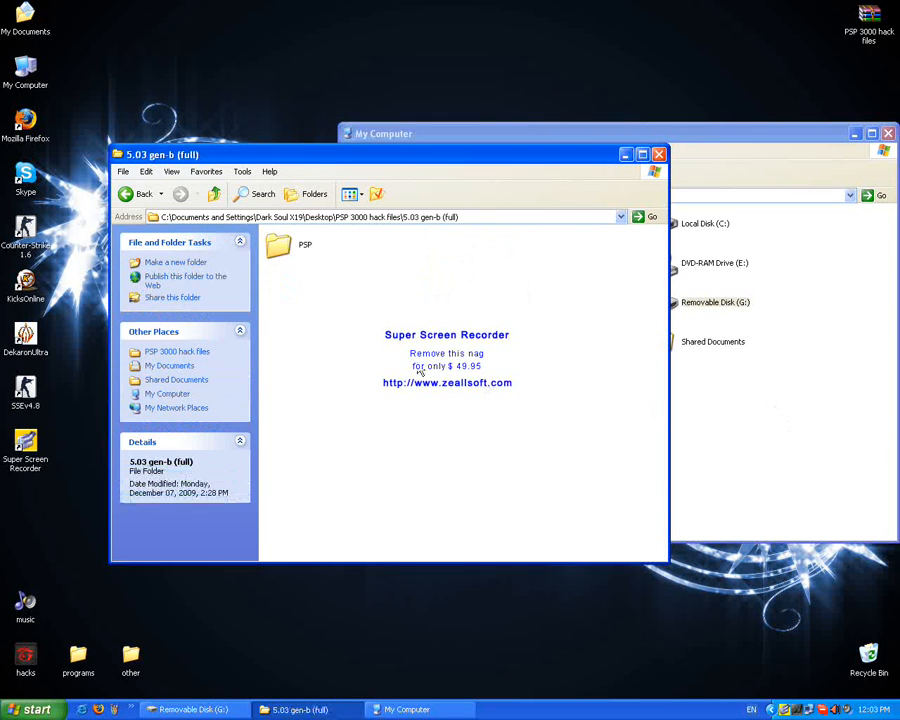
{"action": "left_click", "coordinate": [715, 302]}
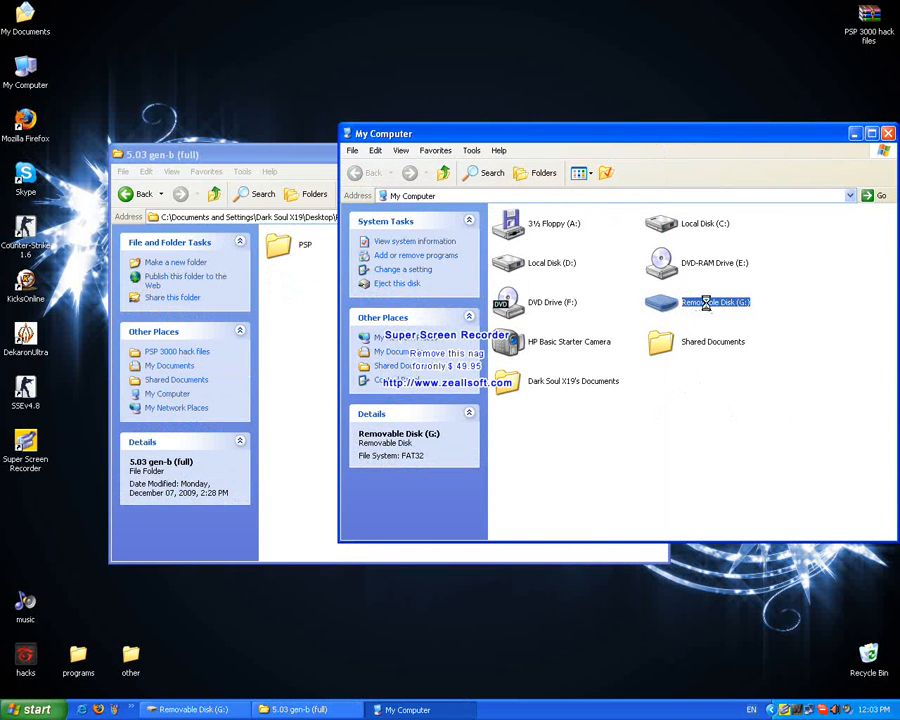
Enter Removable Disk (G:) and select the gen-b PSP folder ready to copy over.
{"action": "double_click", "coordinate": [715, 302]}
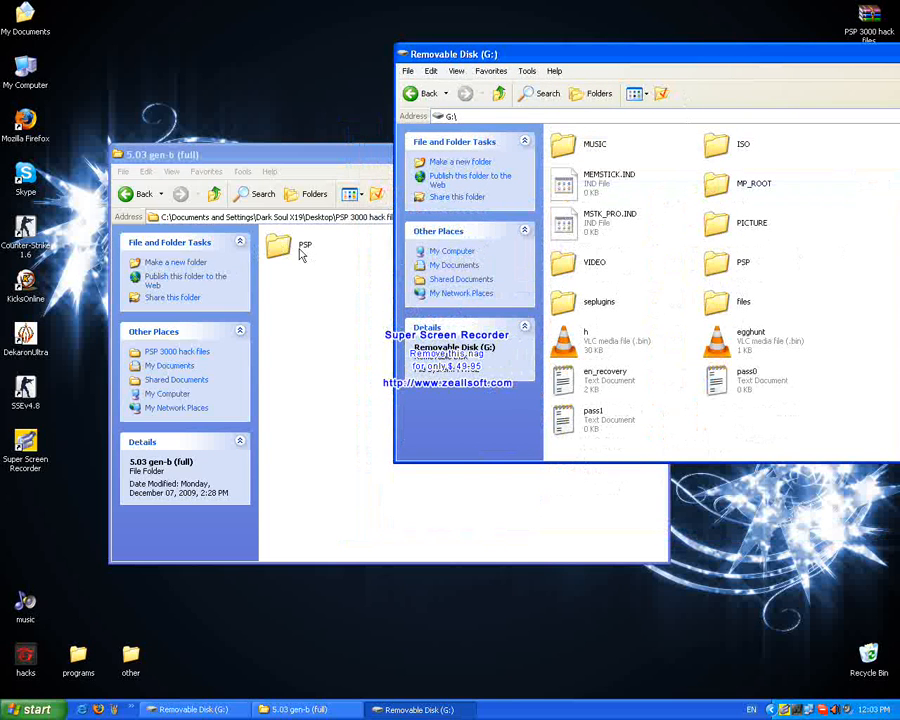
{"action": "left_click", "coordinate": [278, 248]}
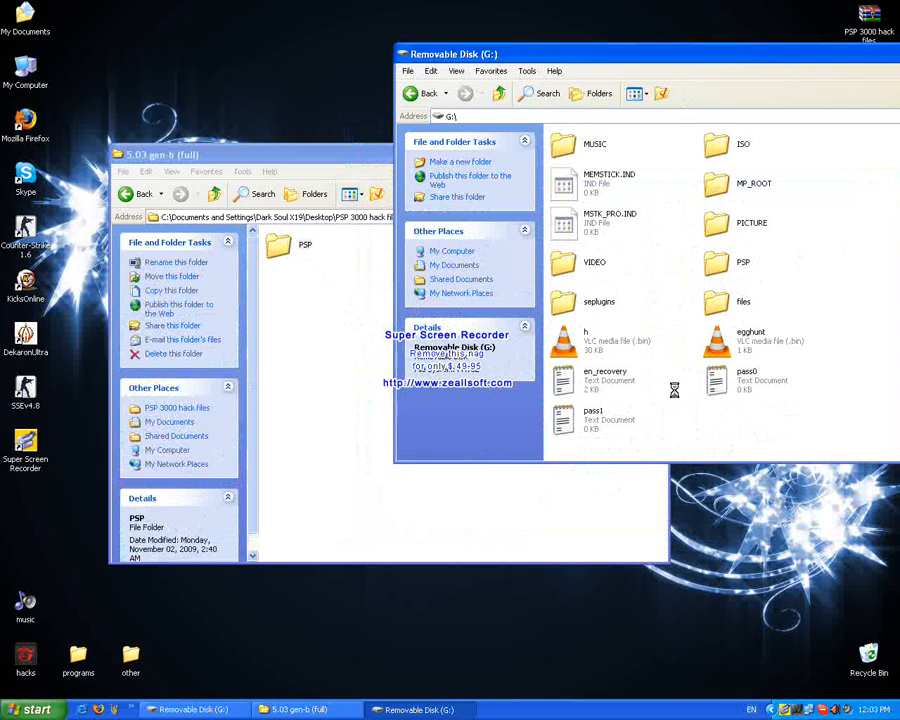